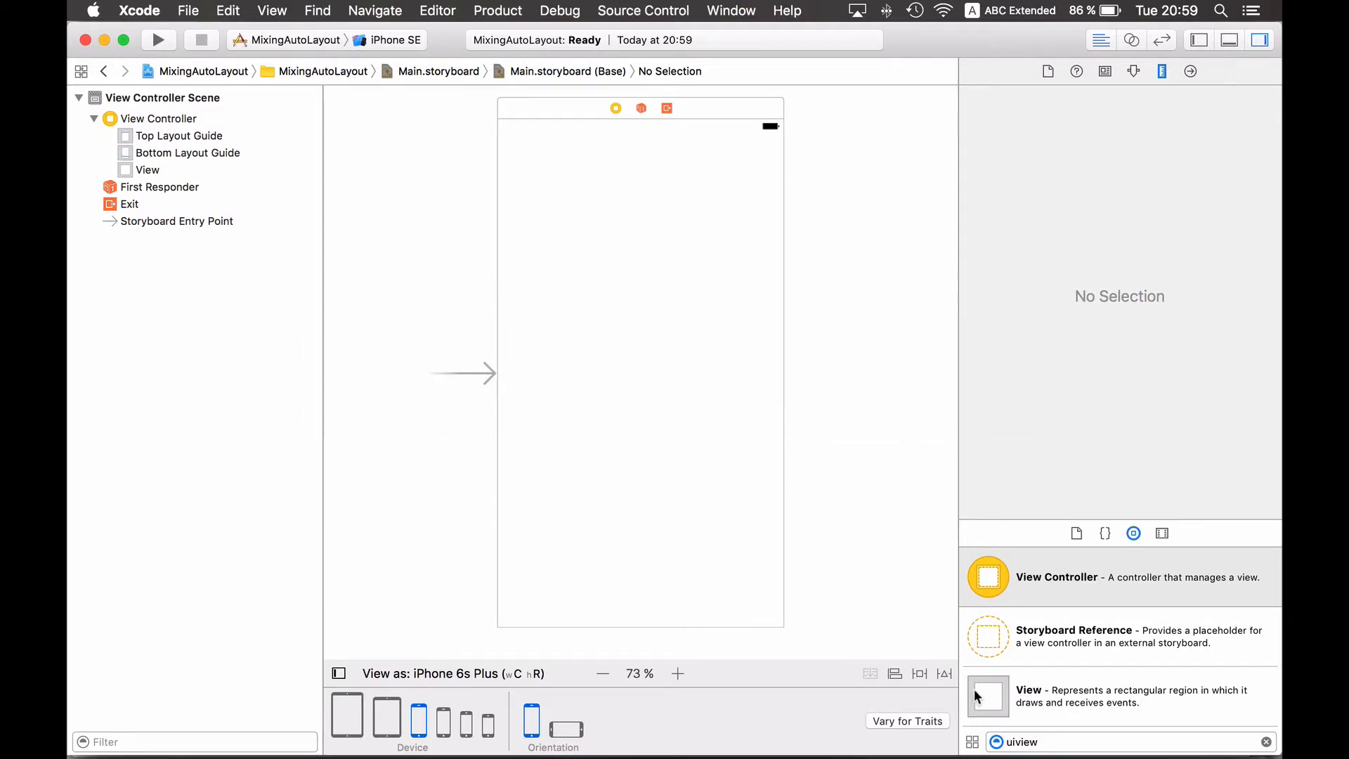
Step: Place a plain UIView near the top of the scene and set its background colour to red
{"action": "left_click_drag", "start_coordinate": [986, 696], "coordinate": [695, 282]}
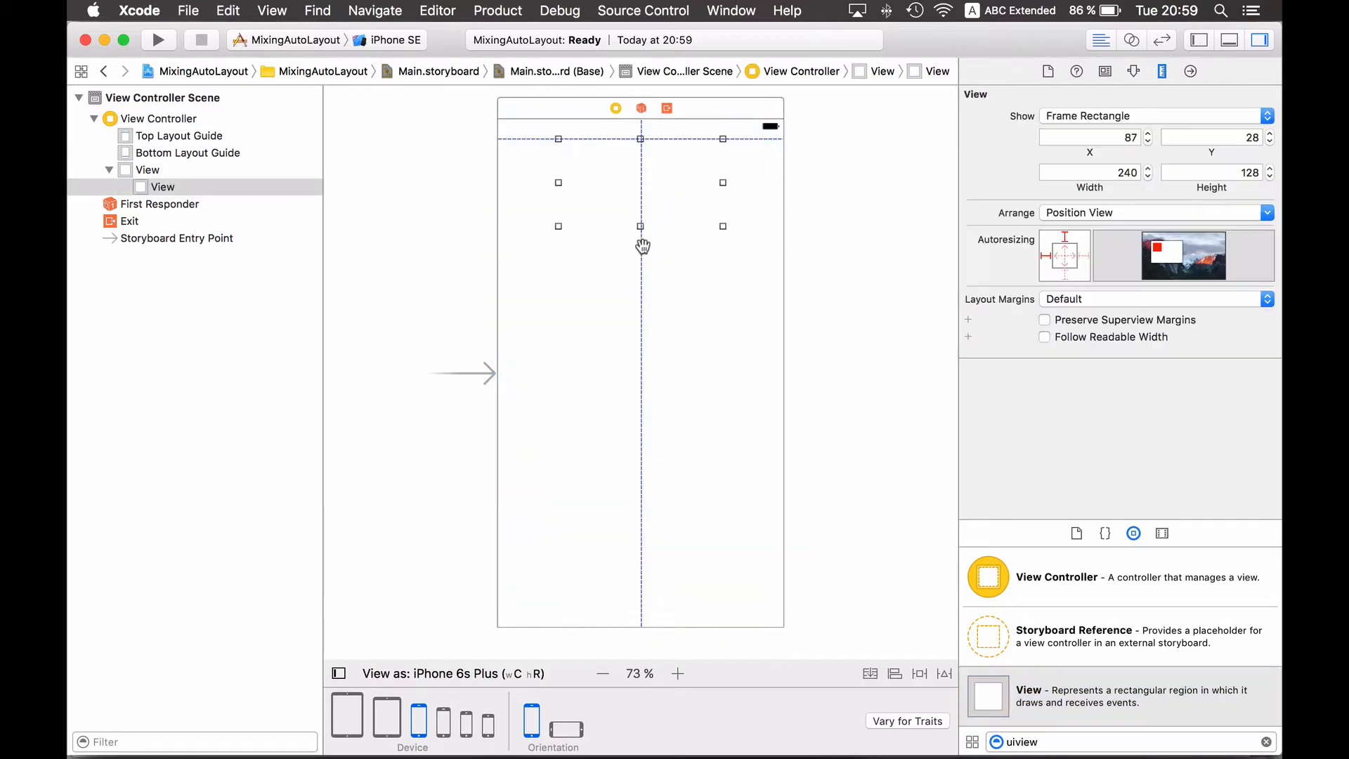
{"action": "left_click", "coordinate": [1134, 72]}
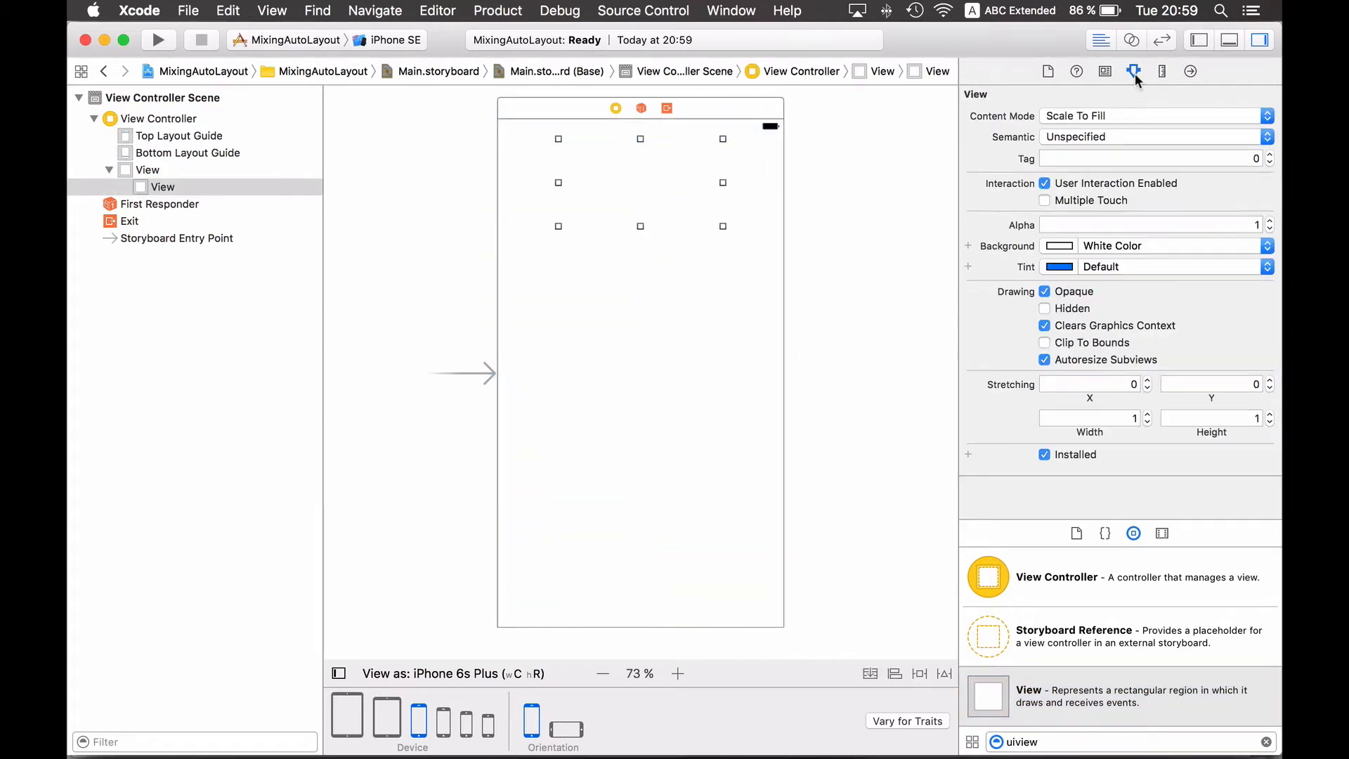
{"action": "left_click", "coordinate": [1058, 245]}
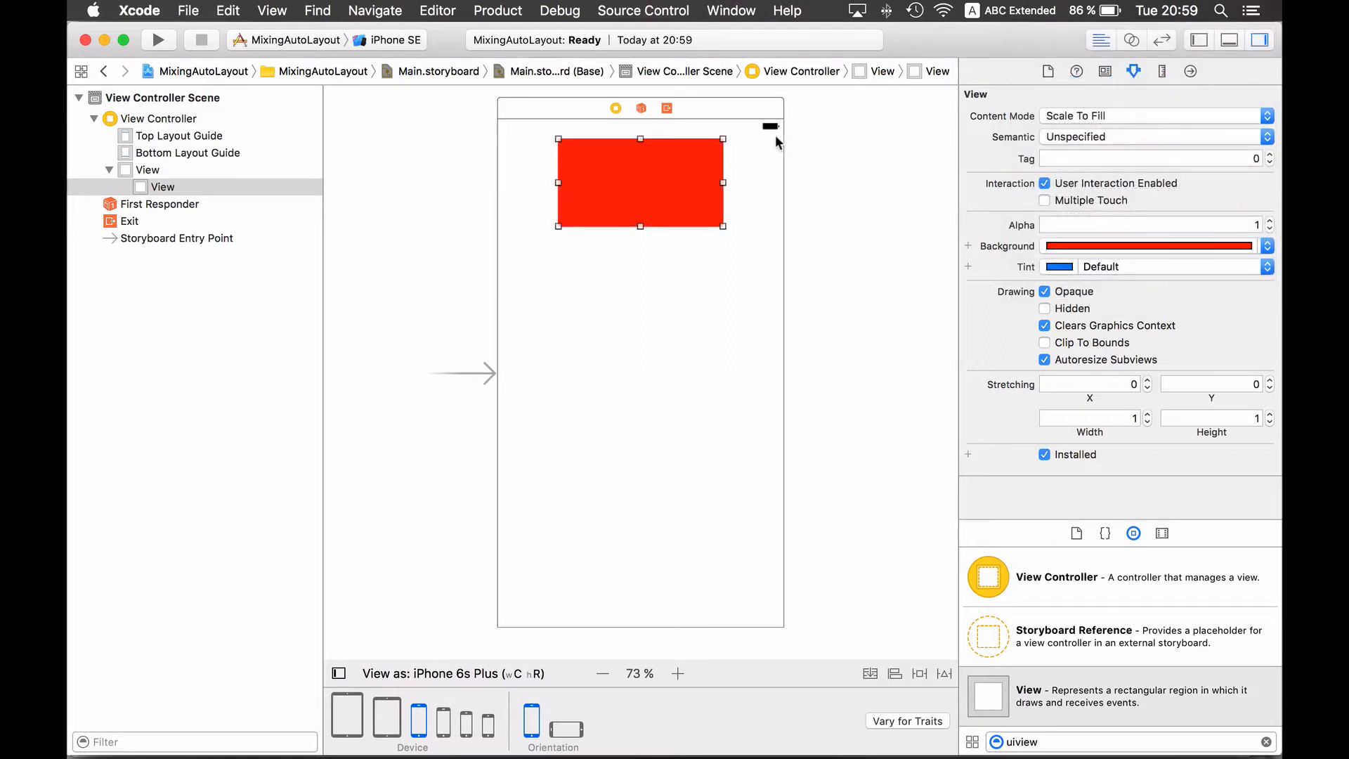
{"action": "left_click_drag", "start_coordinate": [725, 182], "coordinate": [769, 183]}
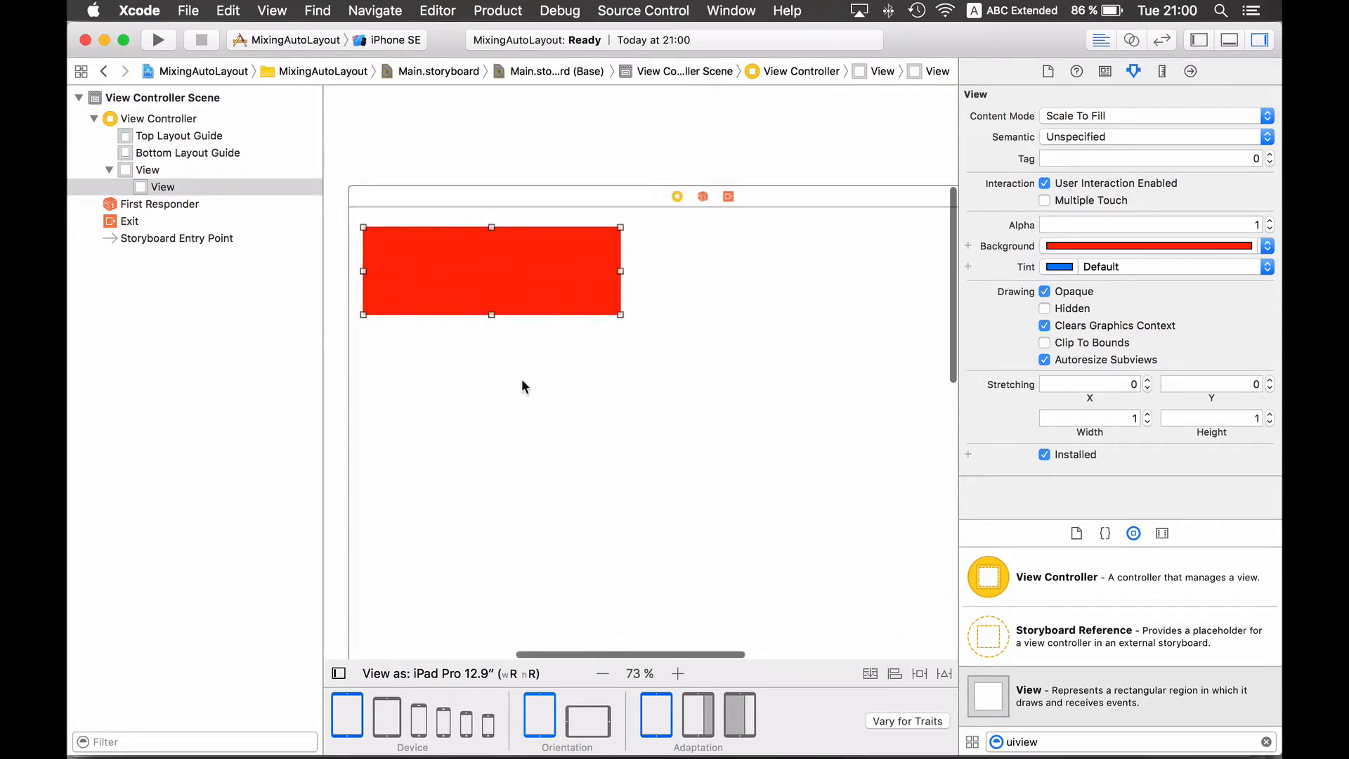
{"action": "mouse_move", "coordinate": [487, 607]}
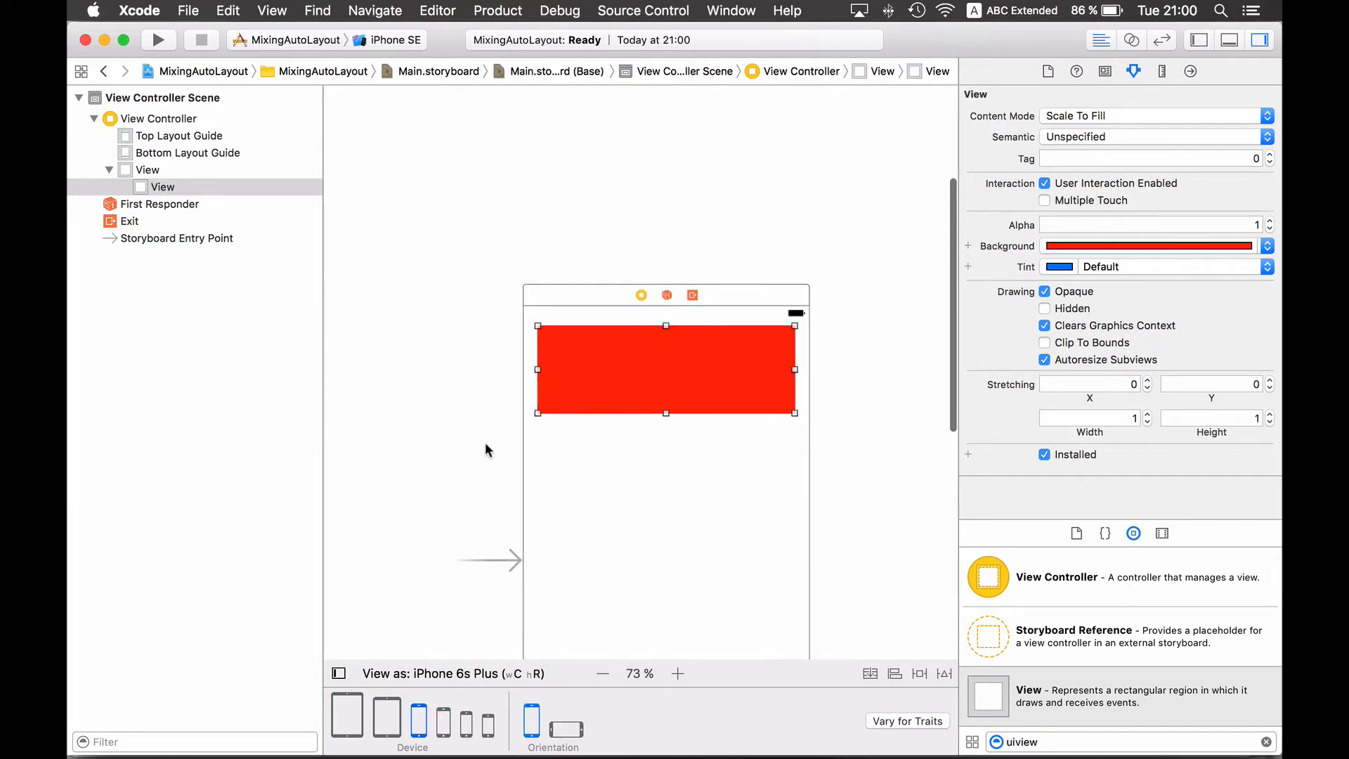
Step: Add leading, trailing, top-space 8 and height 128 constraints to the red view and review them in the Size inspector
{"action": "left_click_drag", "start_coordinate": [664, 368], "coordinate": [664, 342]}
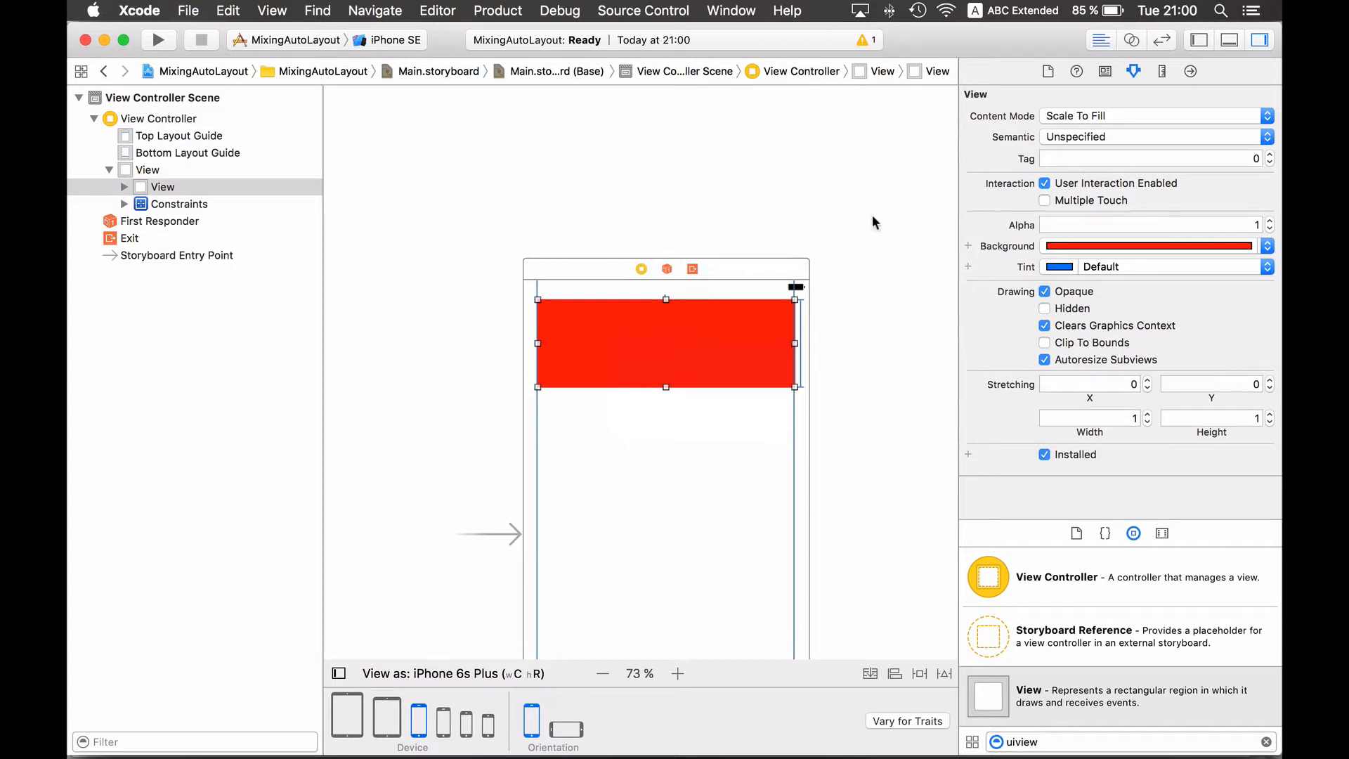
{"action": "left_click", "coordinate": [1162, 72]}
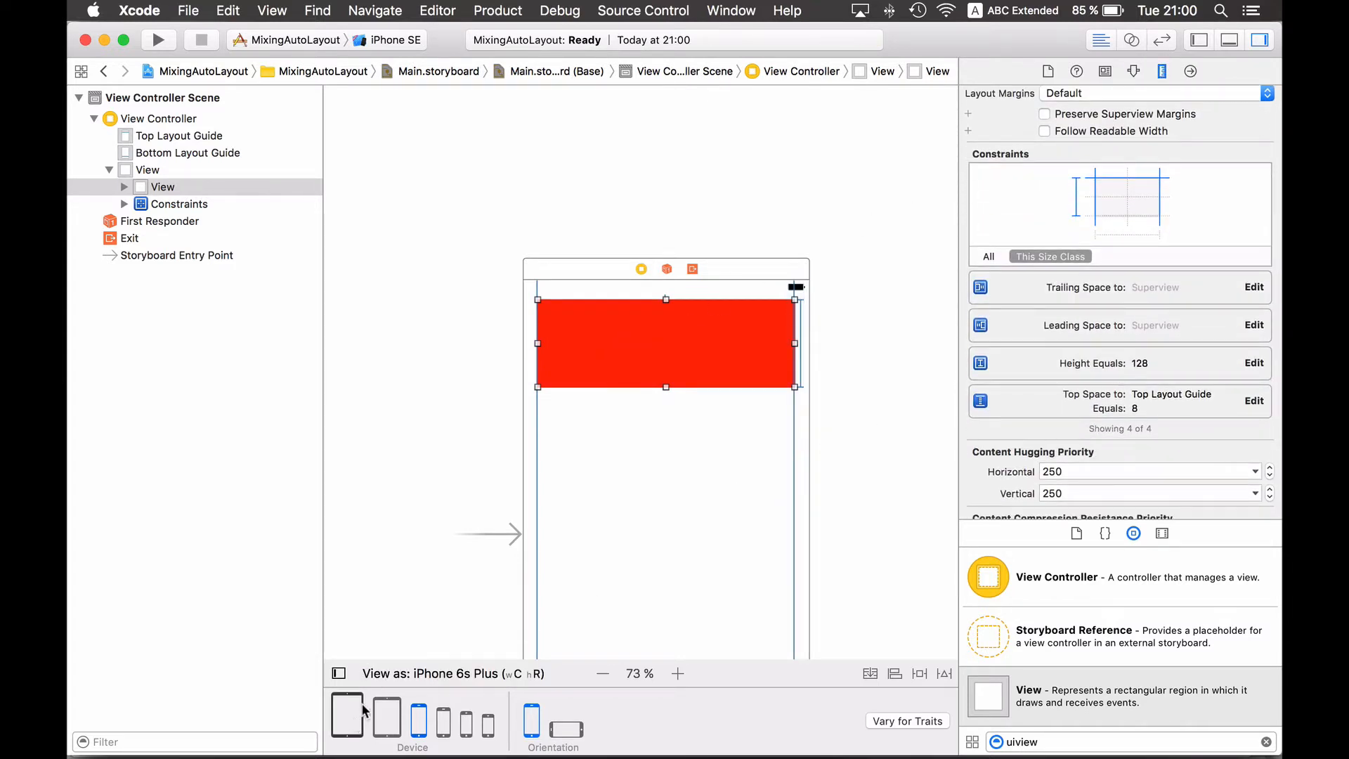
{"action": "left_click", "coordinate": [346, 716]}
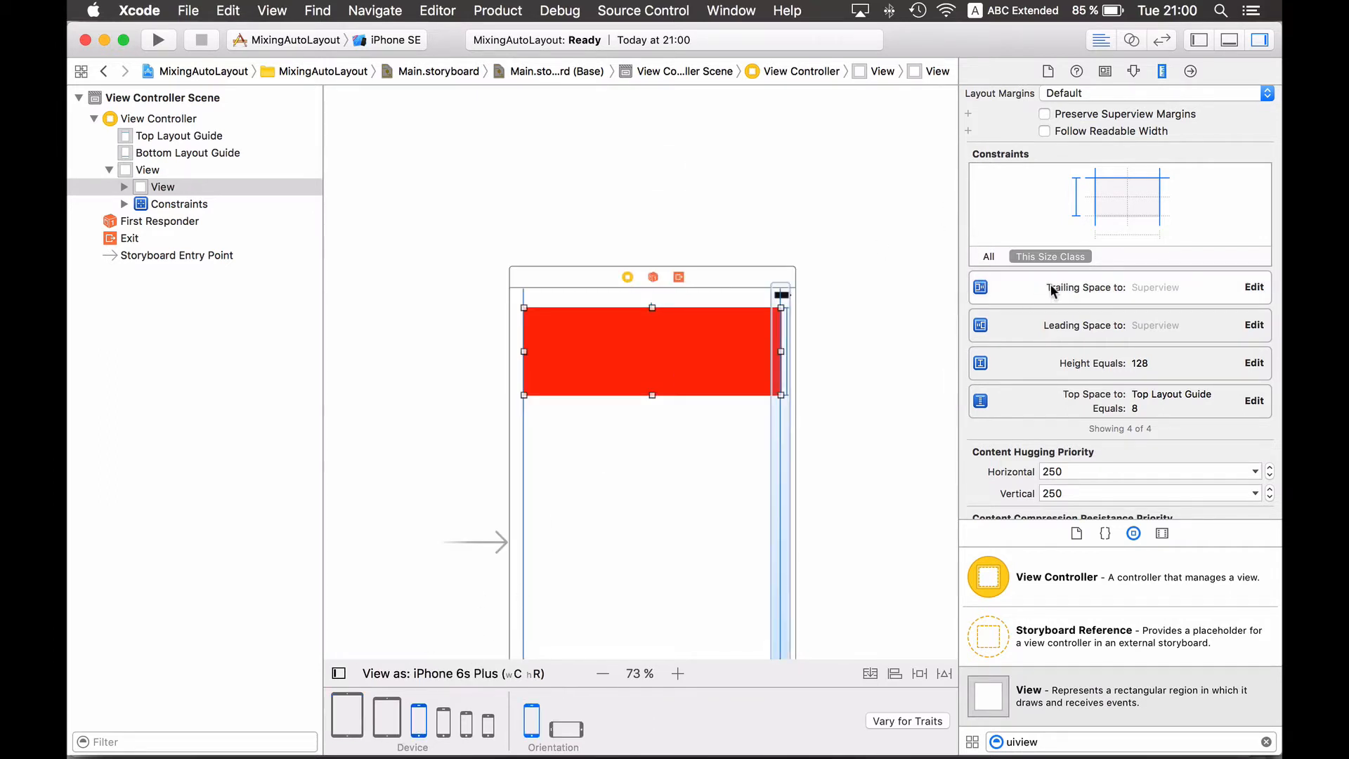
Step: Delete the red view's constraints so it keeps its 374×128 frame at (20, 28) with autoresizing
{"action": "left_click", "coordinate": [1119, 287]}
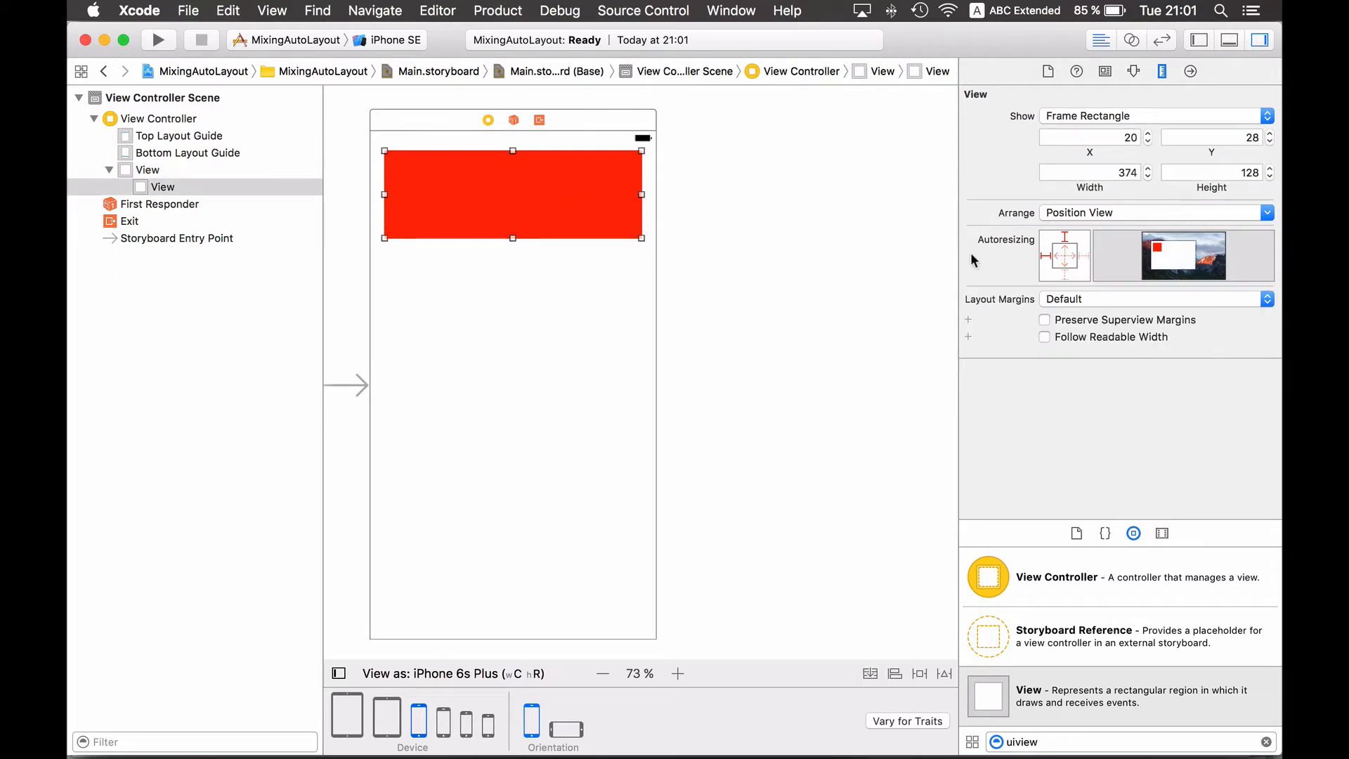
{"action": "mouse_move", "coordinate": [1013, 270]}
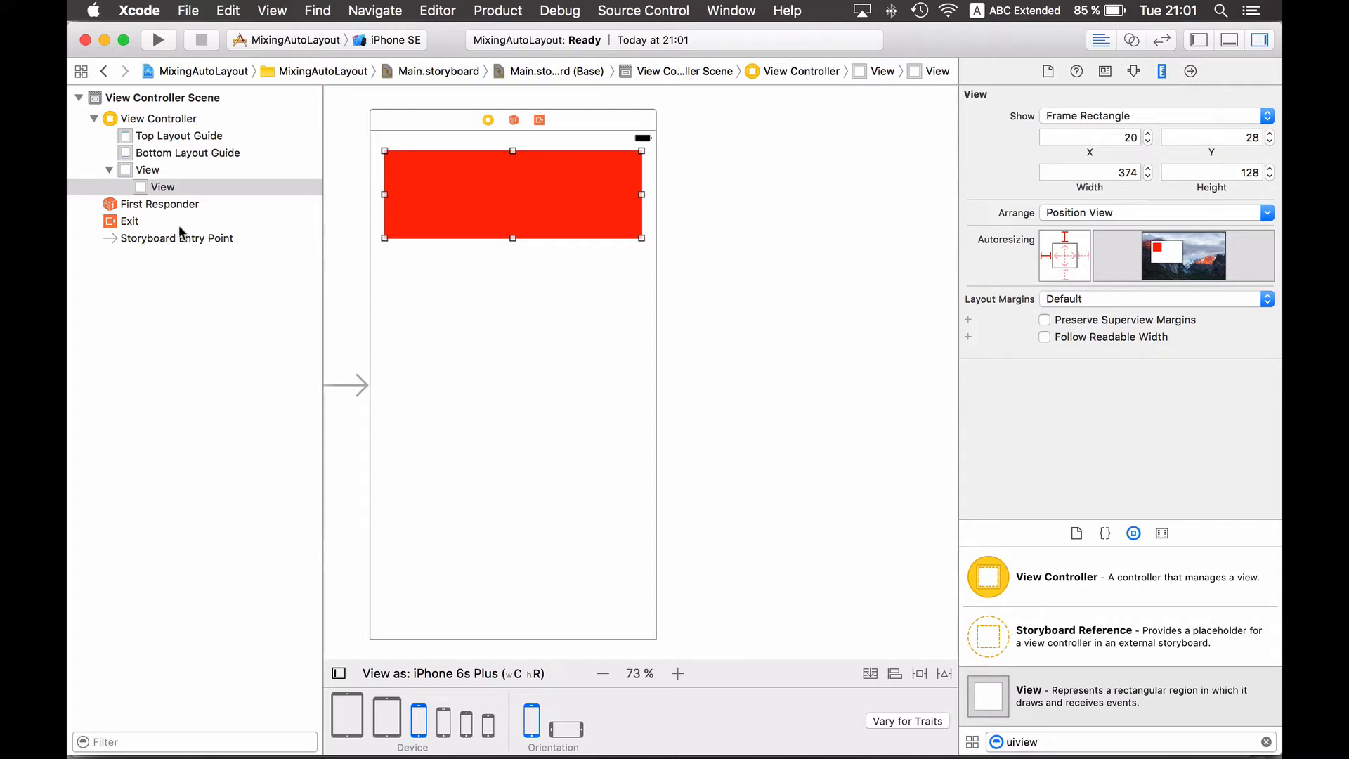
{"action": "mouse_move", "coordinate": [214, 304]}
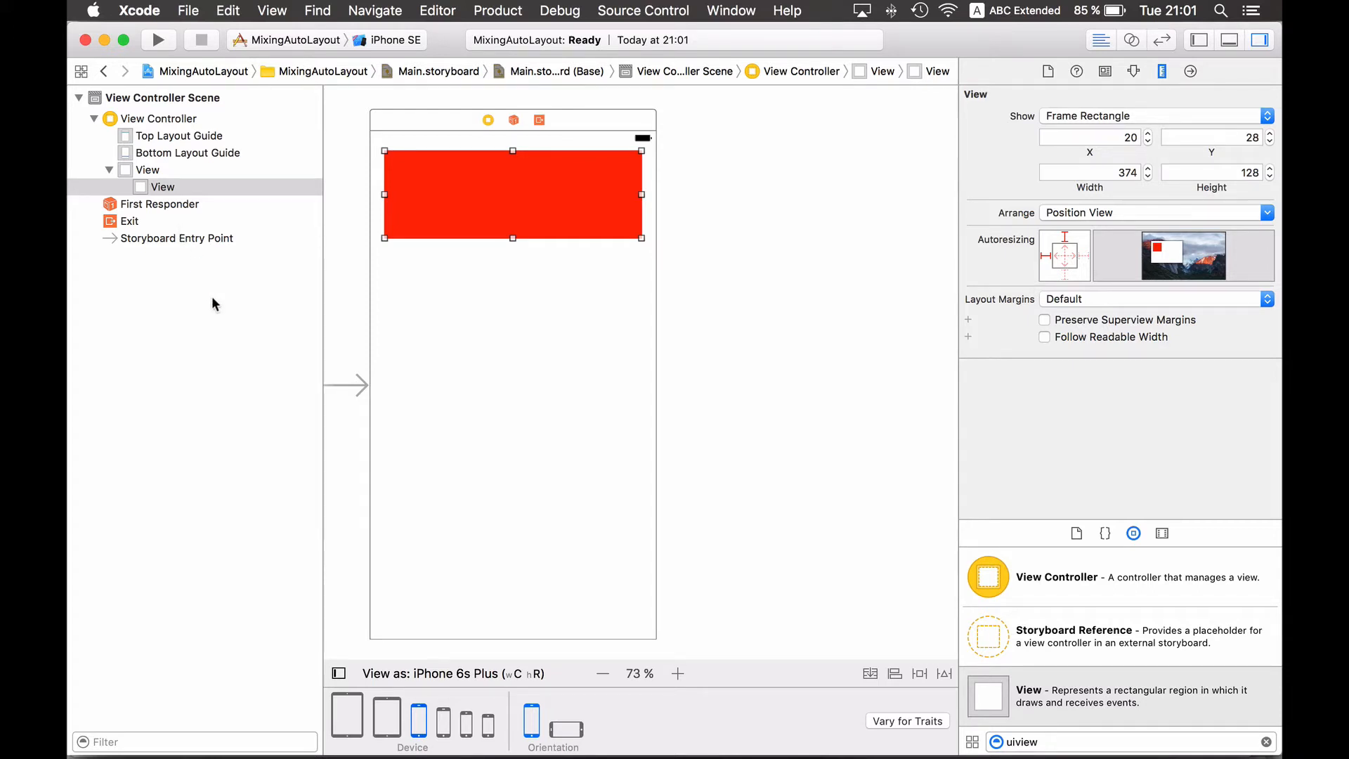
{"action": "mouse_move", "coordinate": [566, 317]}
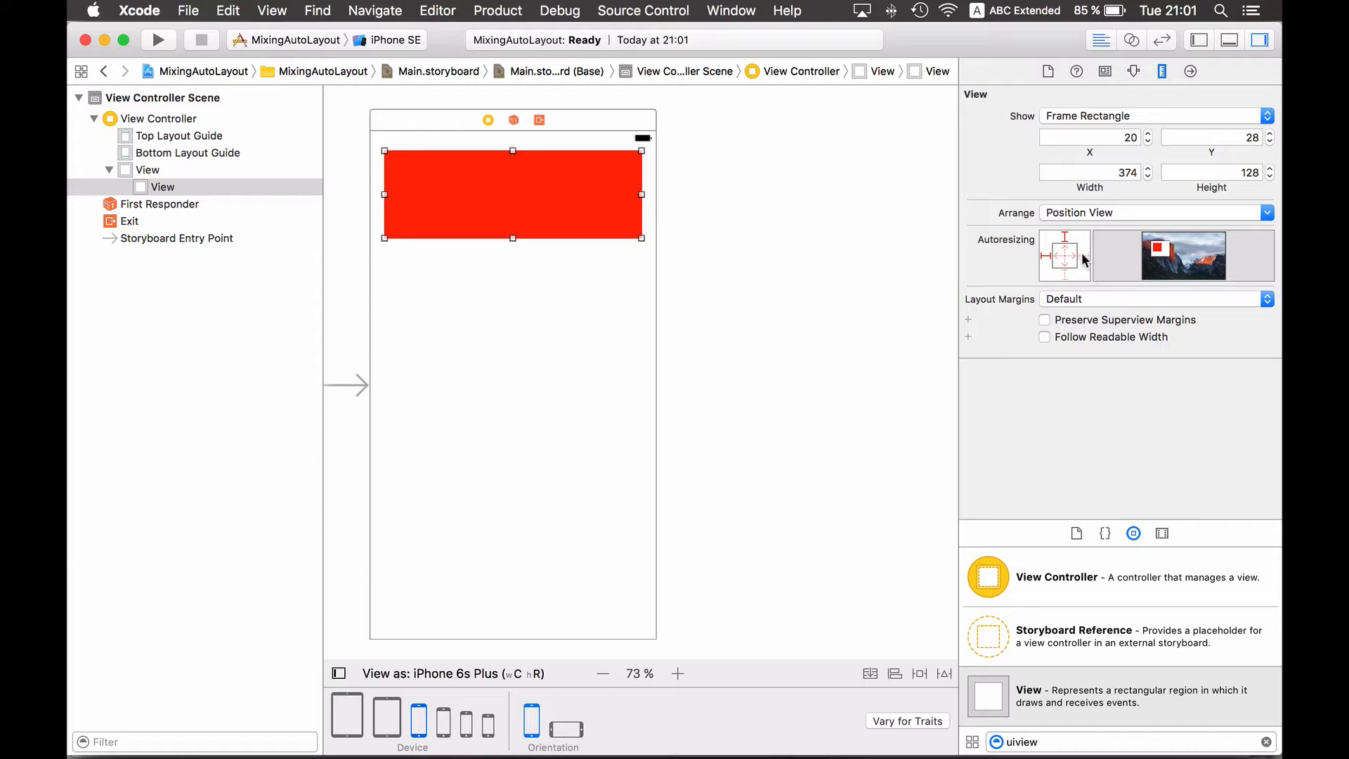
Step: Enable the flexible-width autoresizing arrow on the red view and check it on iPad Pro and iPhone previews
{"action": "left_click", "coordinate": [1064, 256]}
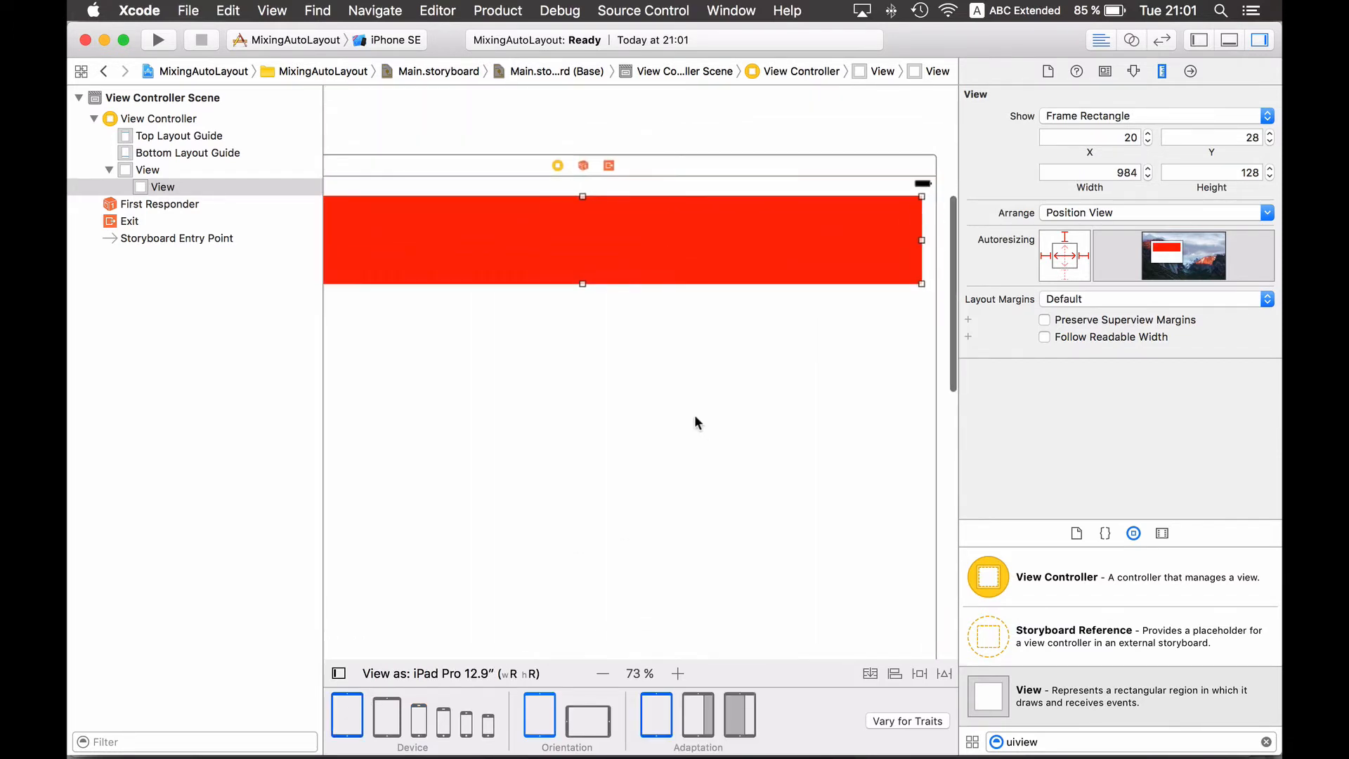
{"action": "left_click", "coordinate": [417, 715]}
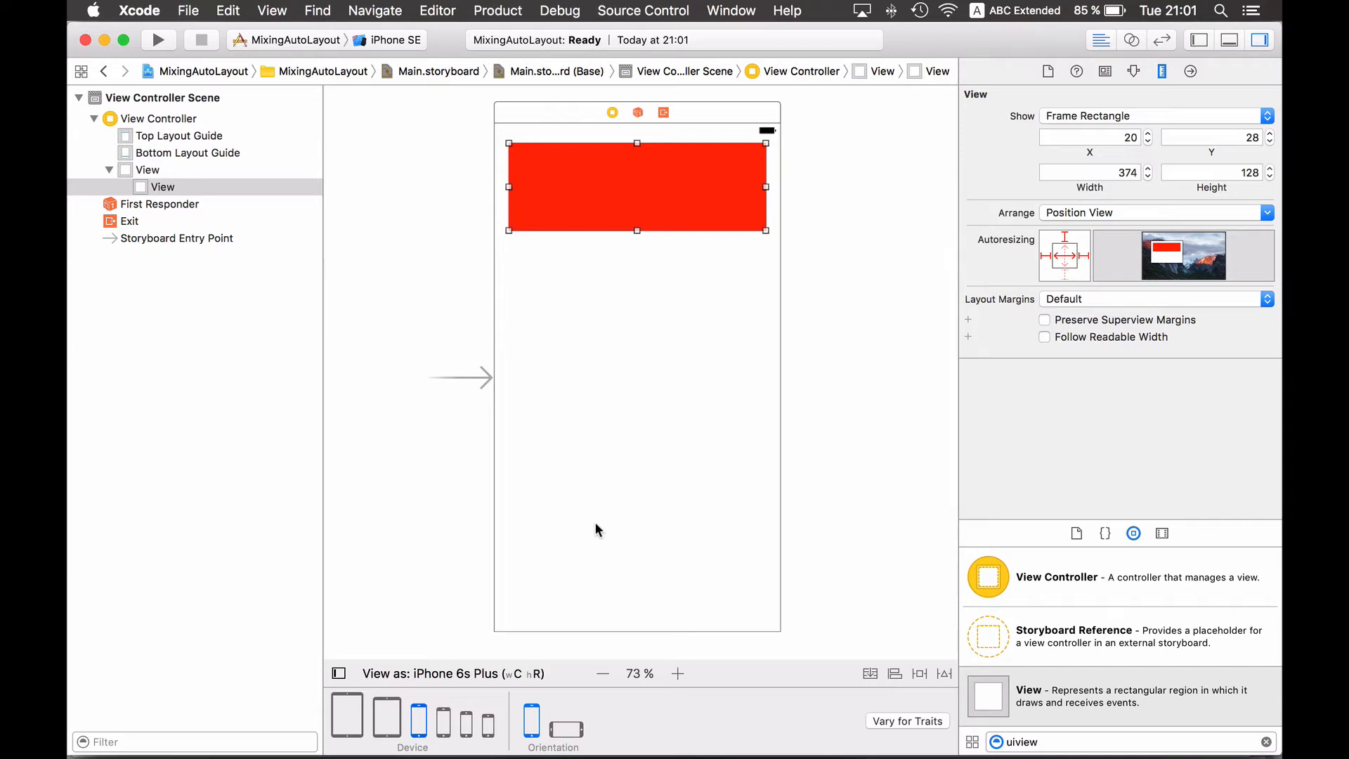
{"action": "mouse_move", "coordinate": [550, 509]}
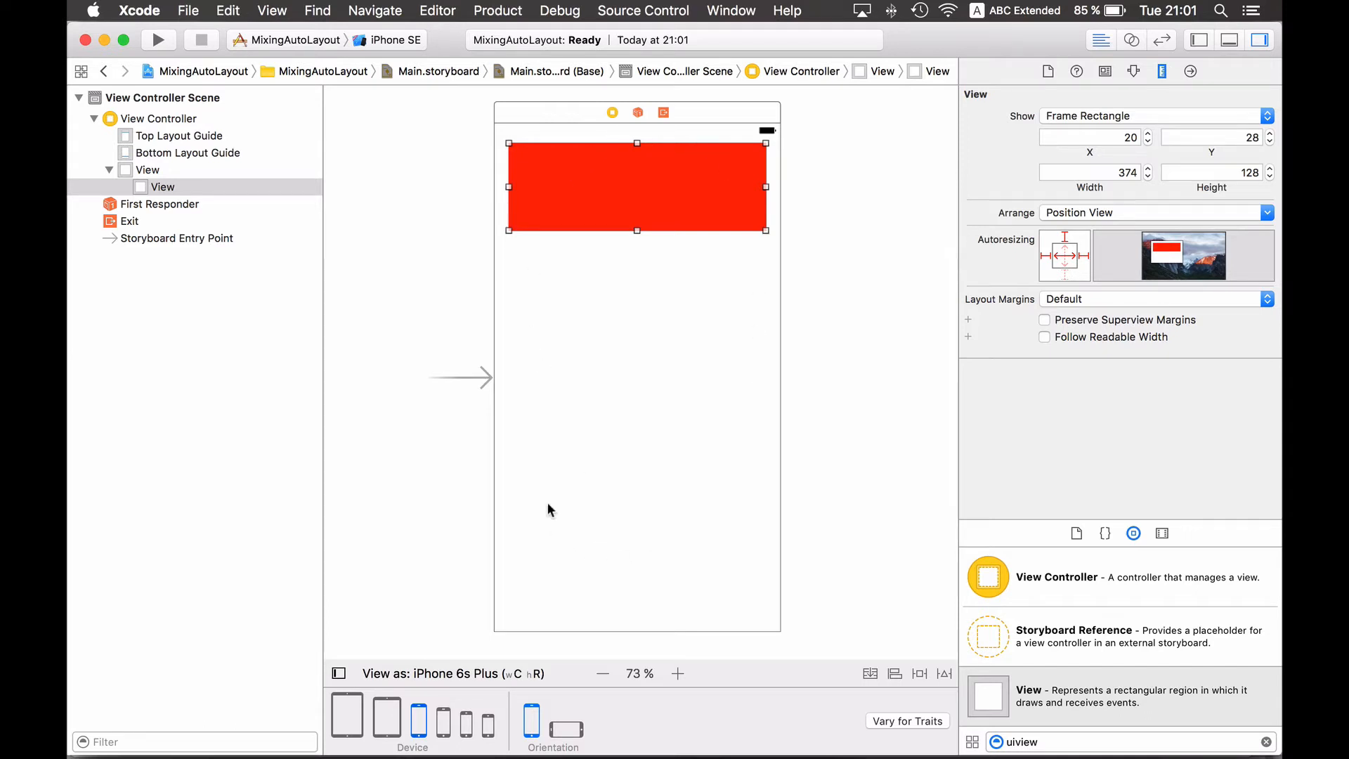
{"action": "mouse_move", "coordinate": [918, 333]}
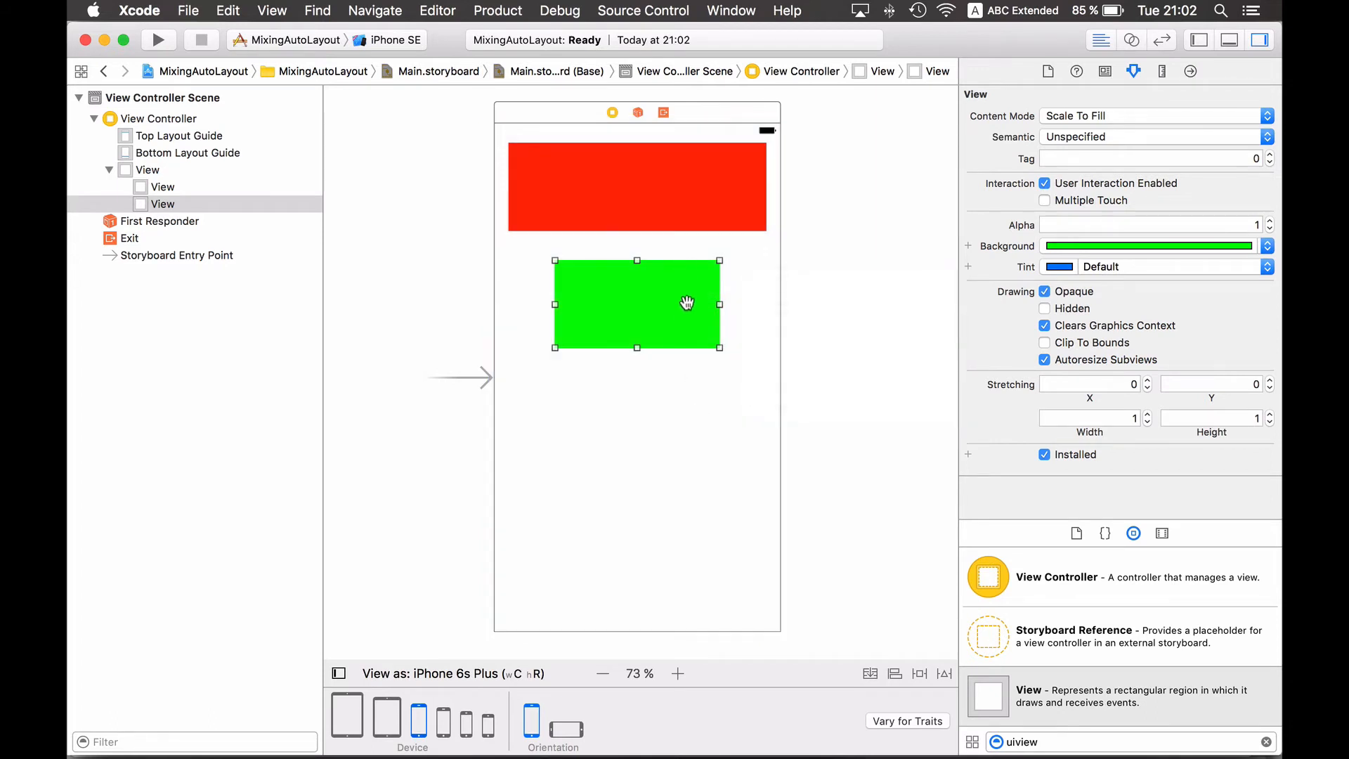
{"action": "mouse_move", "coordinate": [760, 313]}
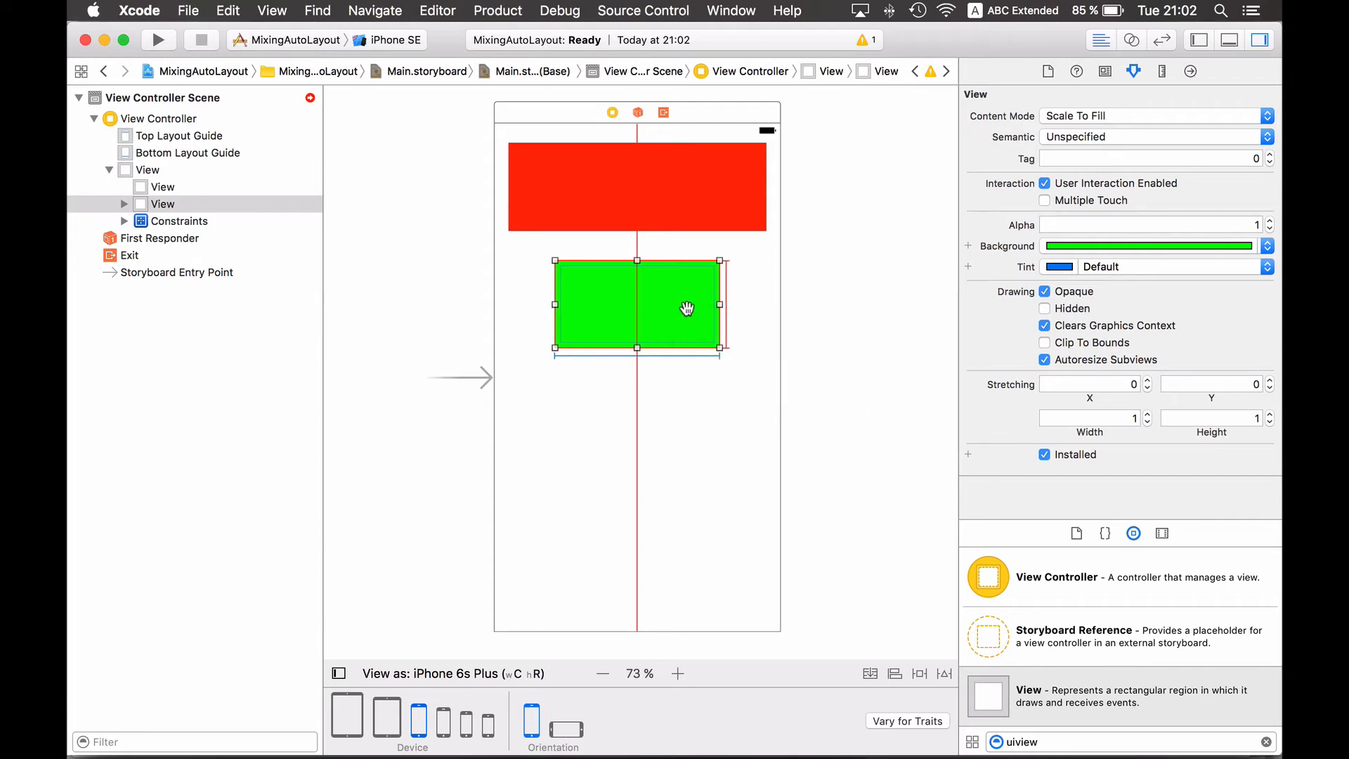
{"action": "mouse_move", "coordinate": [690, 198]}
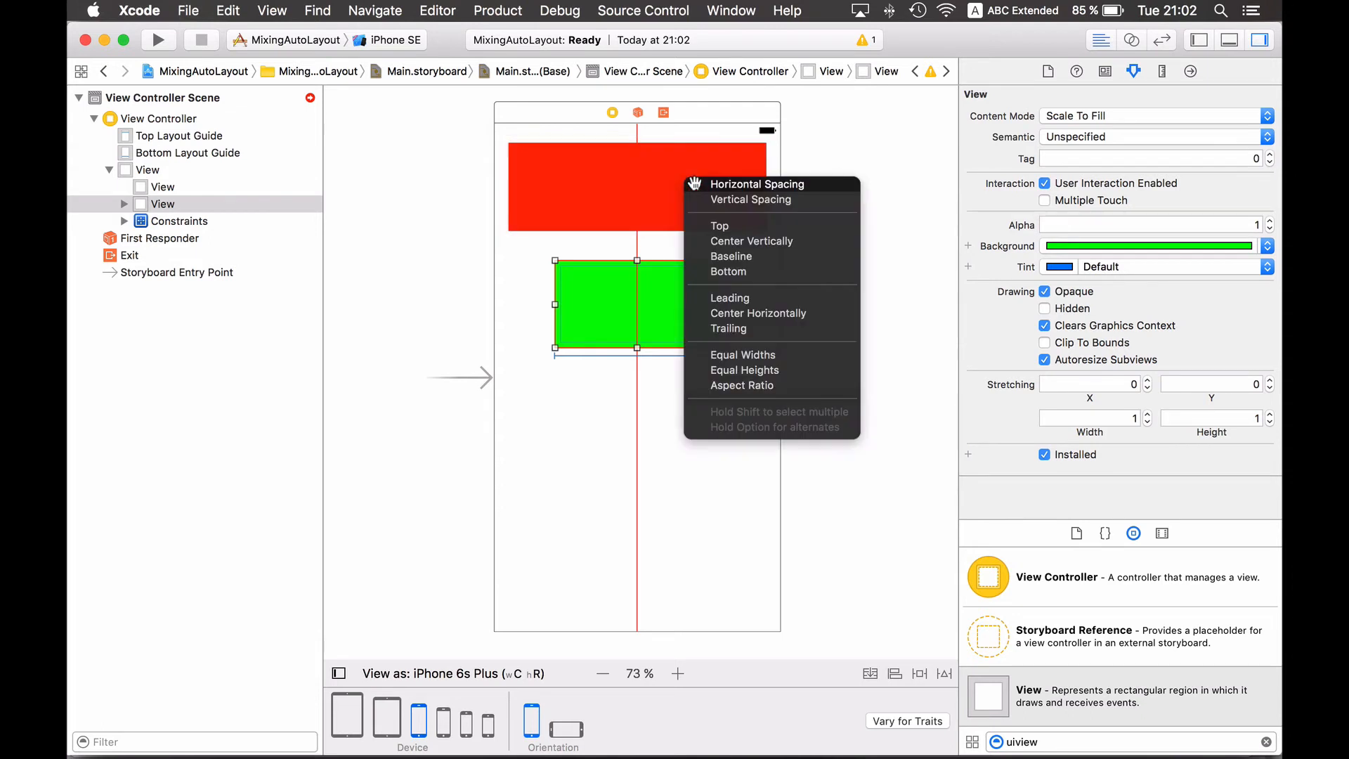
{"action": "mouse_move", "coordinate": [749, 198]}
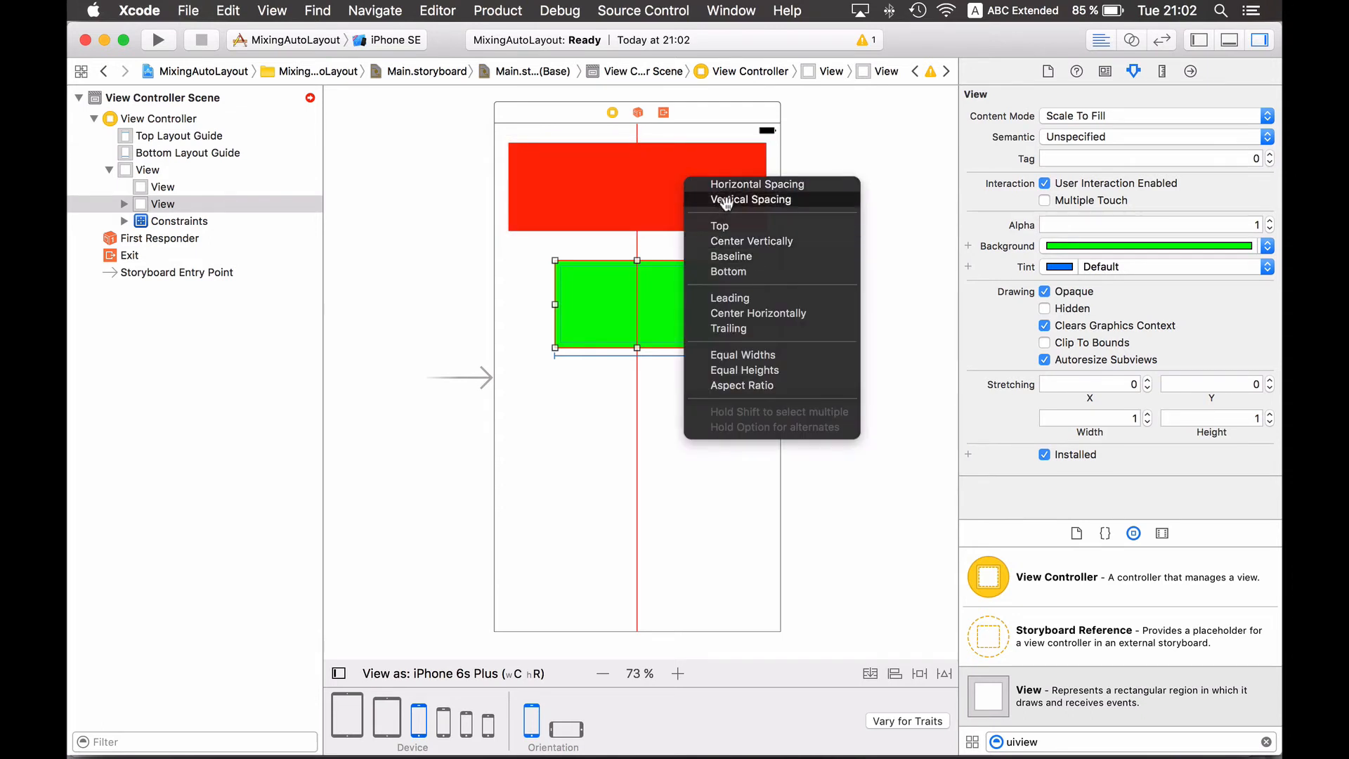
Step: Add a Vertical Spacing constraint placing the green view below the red view
{"action": "left_click", "coordinate": [750, 198]}
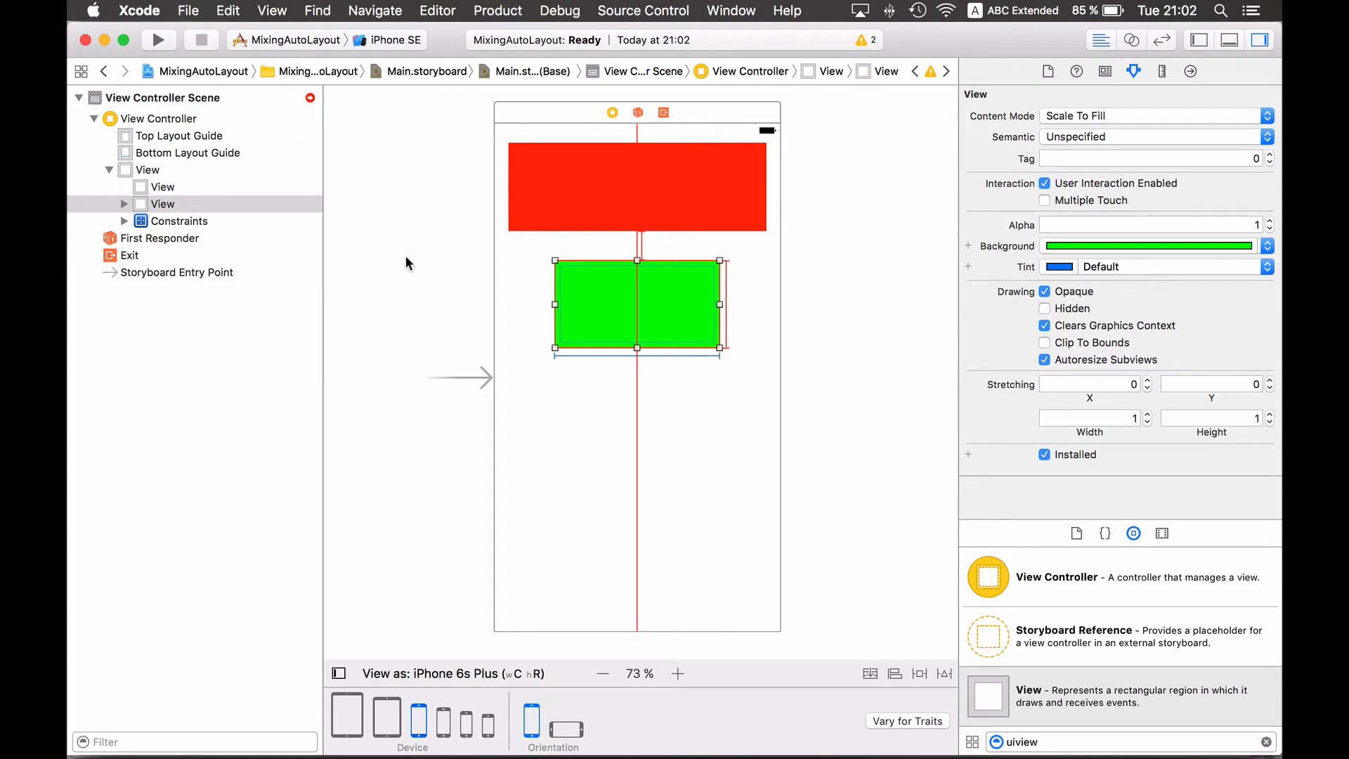
{"action": "mouse_move", "coordinate": [827, 159]}
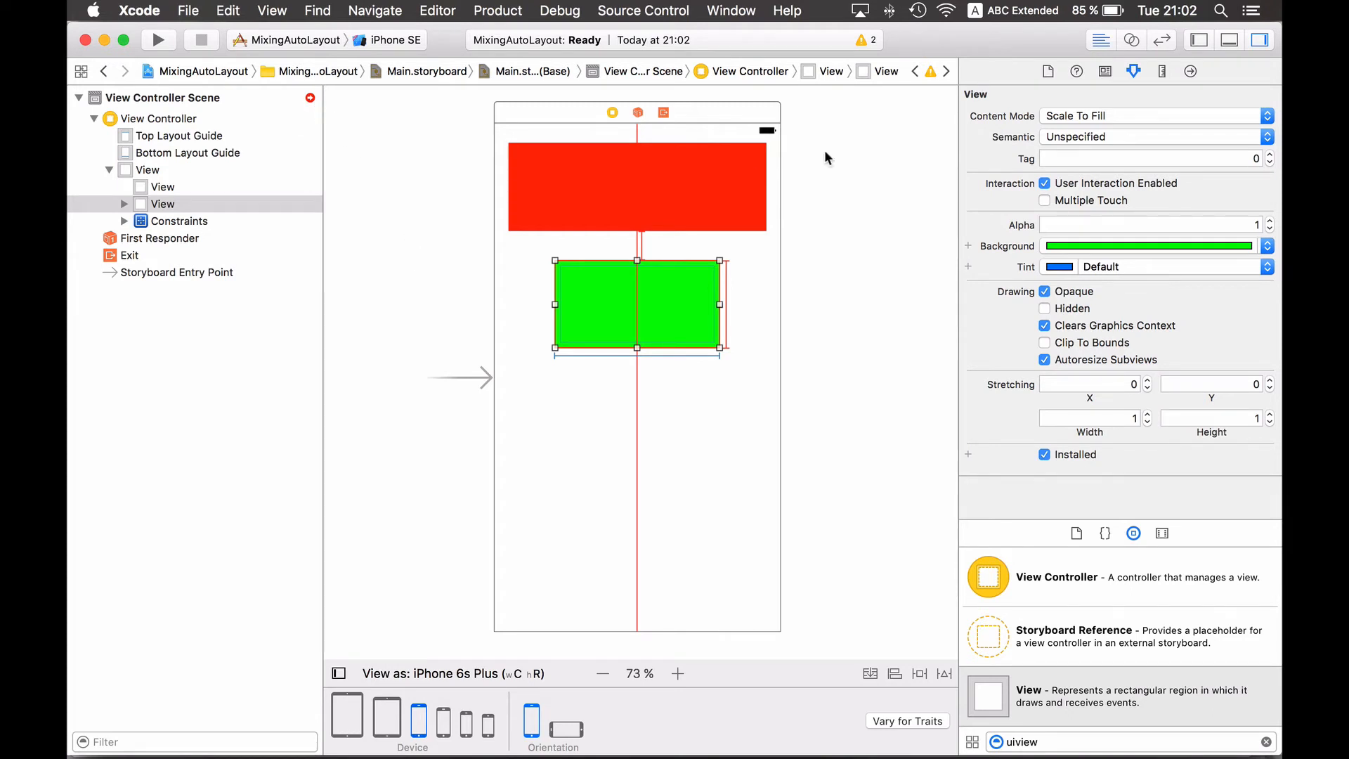
Step: Give the green view a Vertical Spacing constraint to the Top Layout Guide
{"action": "left_click", "coordinate": [1162, 71]}
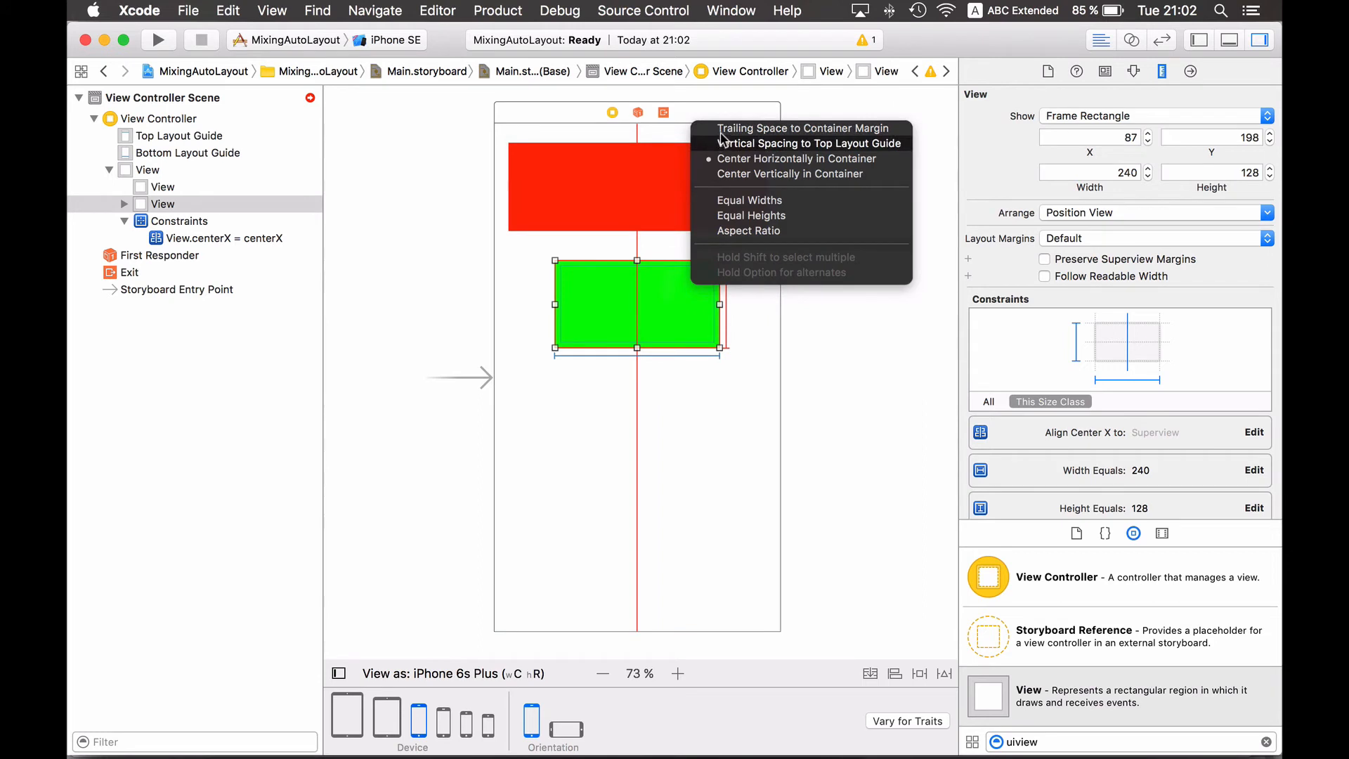
{"action": "mouse_move", "coordinate": [803, 128]}
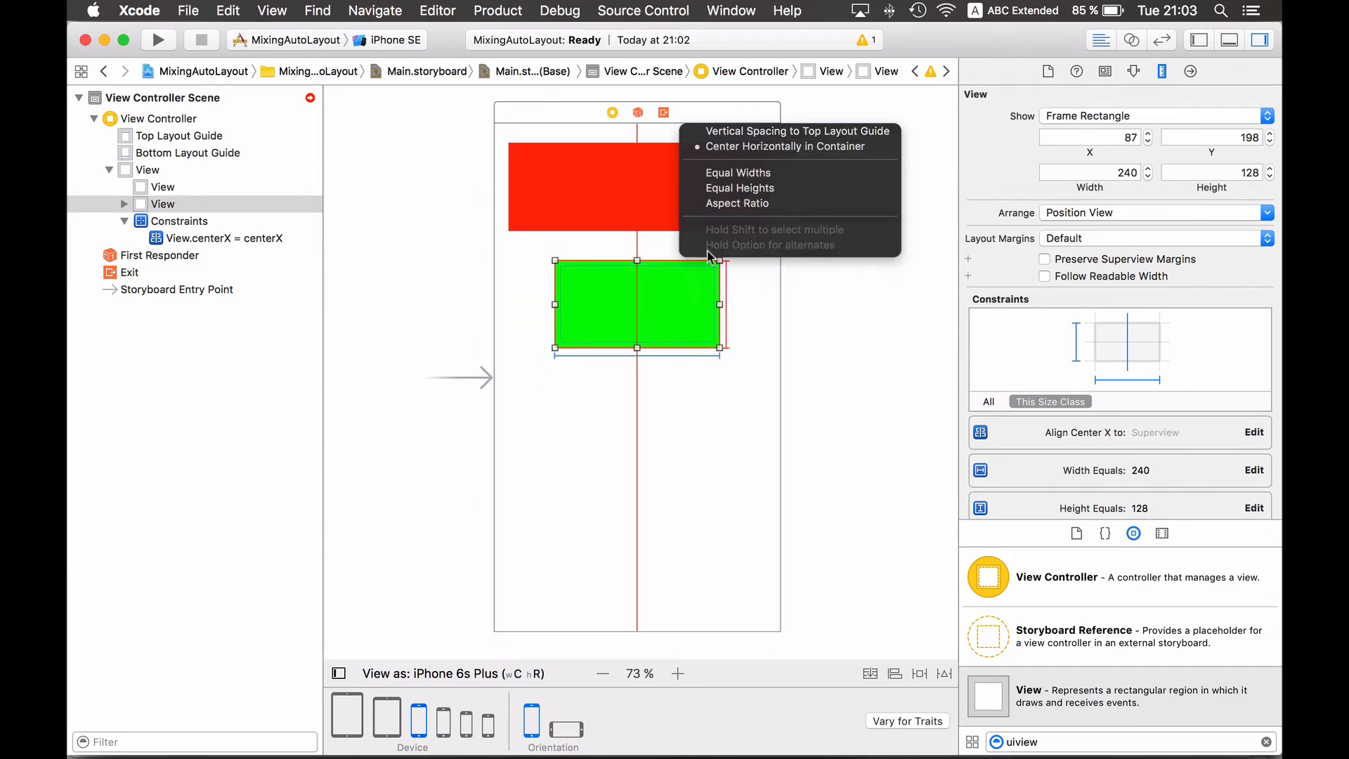
{"action": "left_click", "coordinate": [796, 131]}
{"action": "type", "text": "image"}
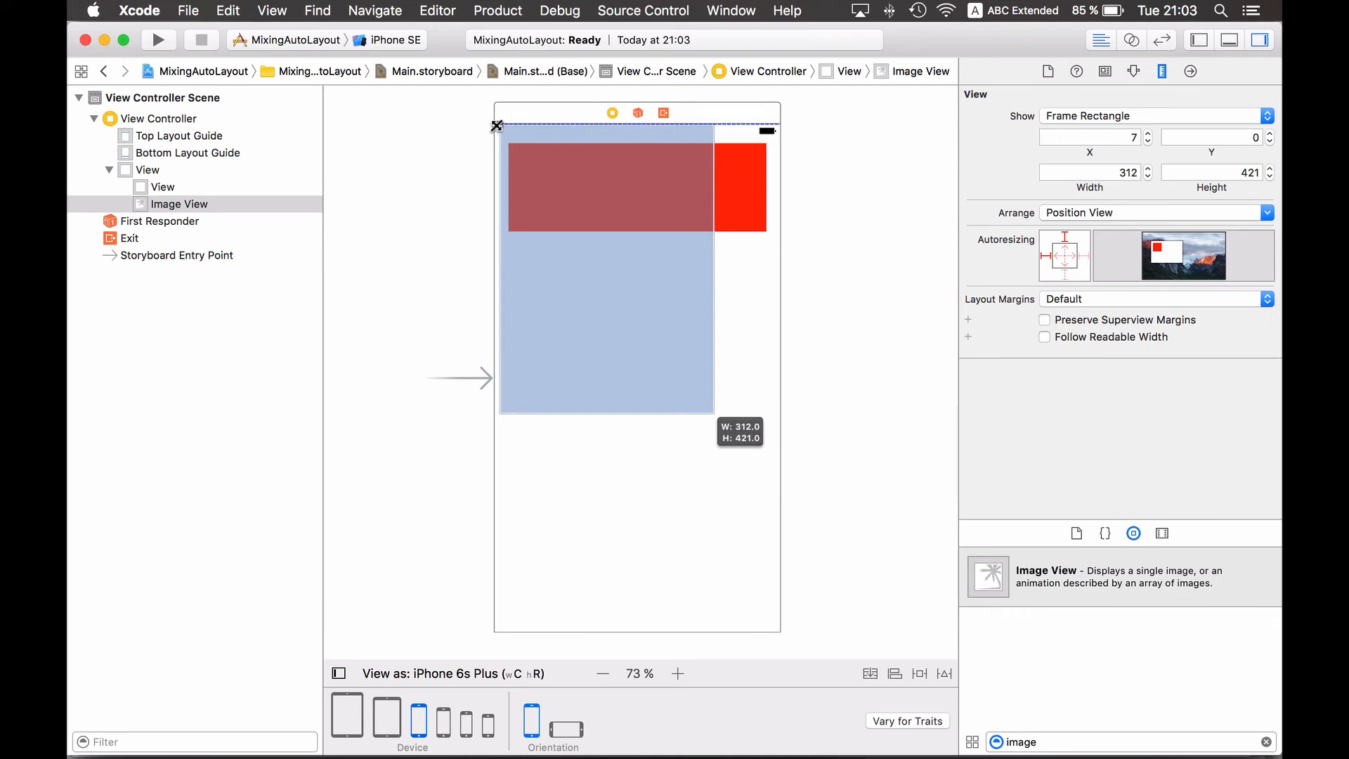
Step: Select the image view and stretch it to cover the whole 414×736 screen
{"action": "left_click", "coordinate": [147, 170]}
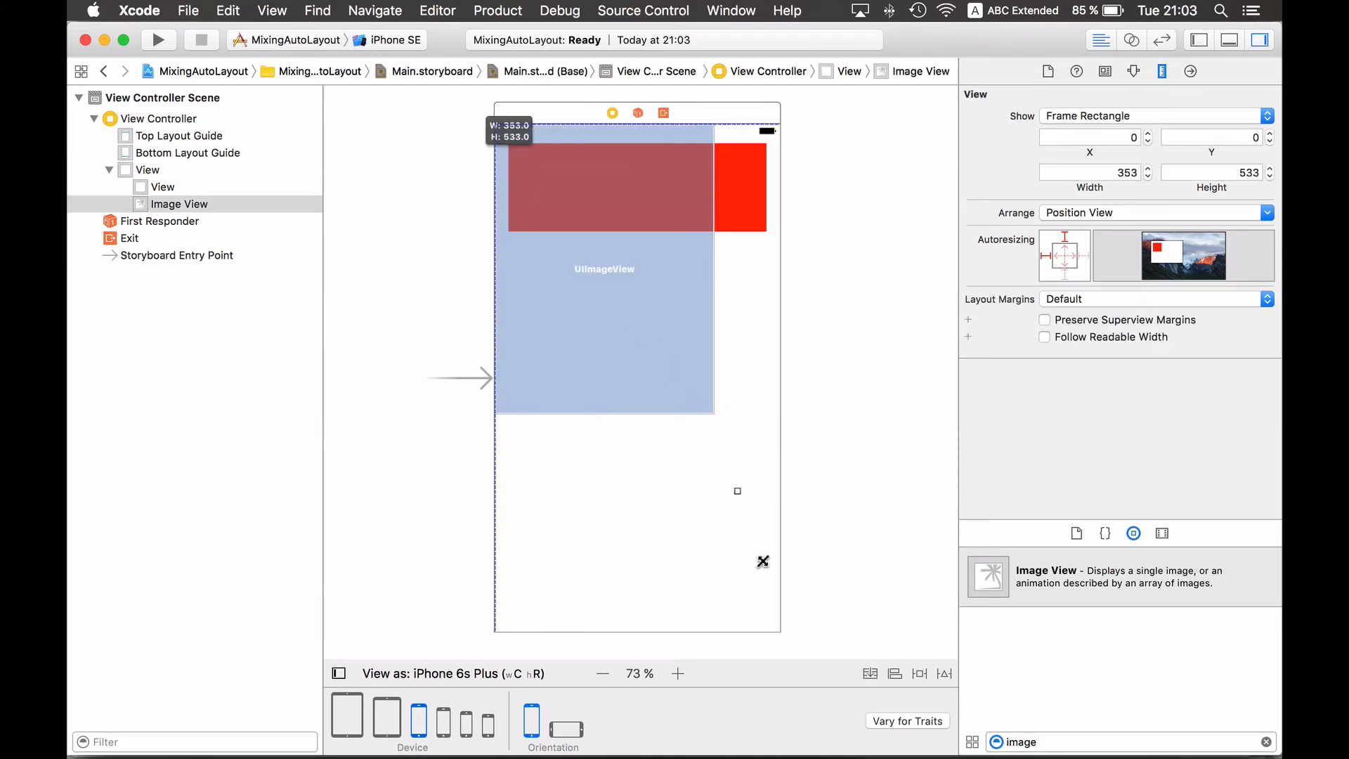
{"action": "left_click_drag", "start_coordinate": [763, 561], "coordinate": [774, 631]}
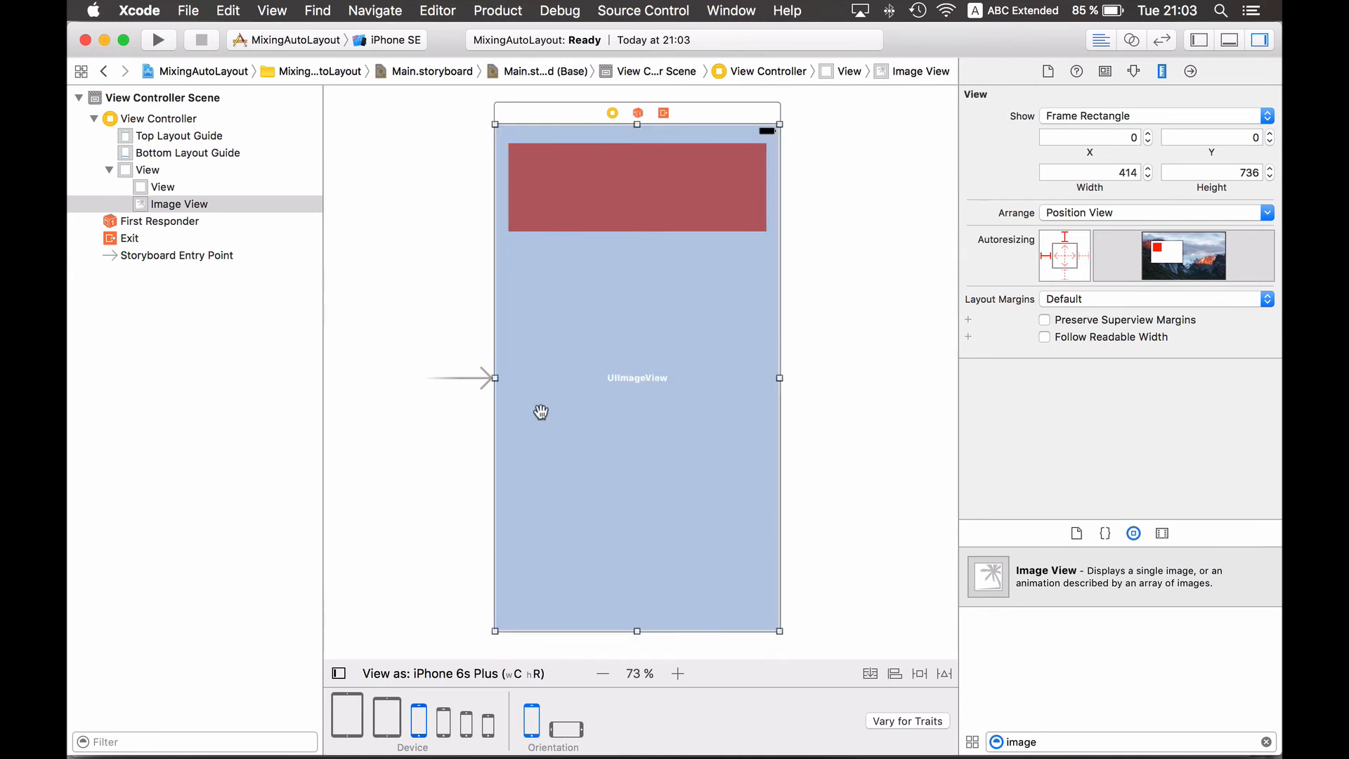
{"action": "mouse_move", "coordinate": [556, 258]}
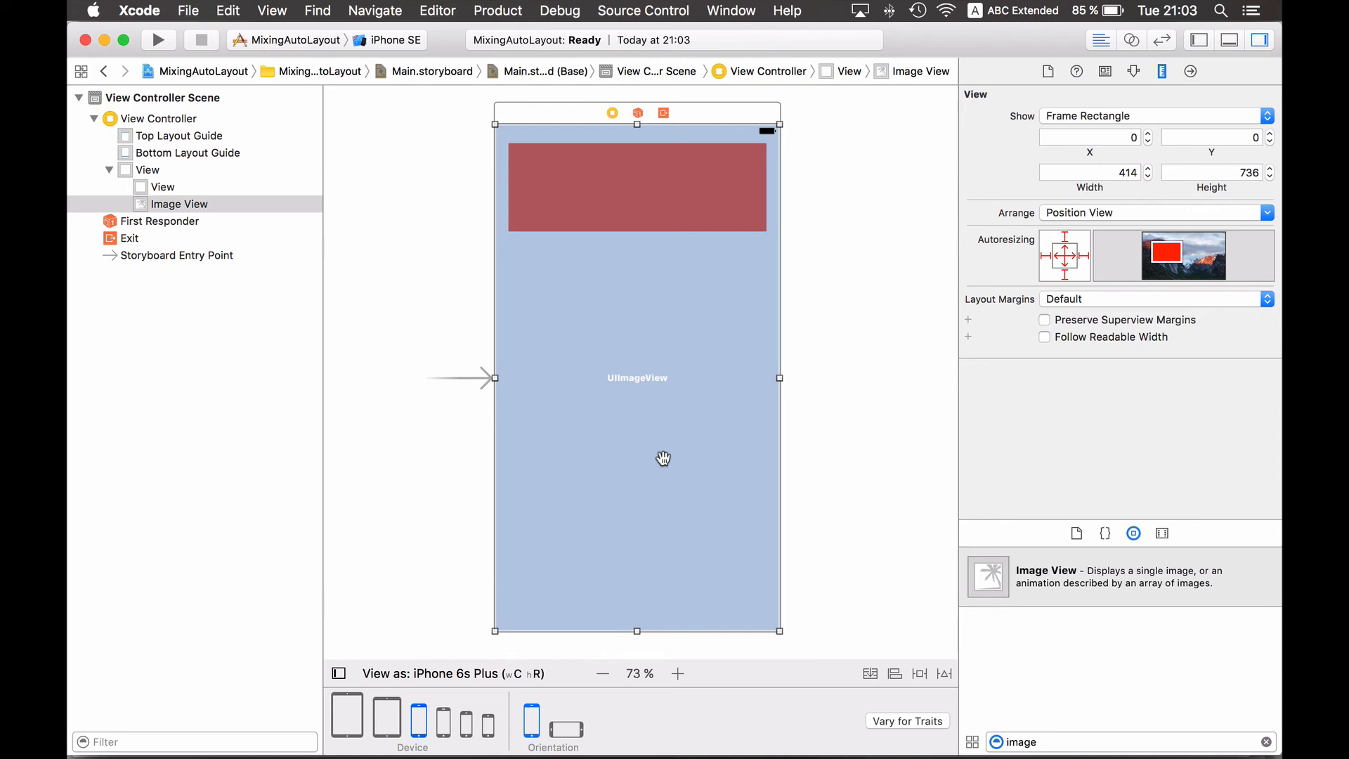
{"action": "mouse_move", "coordinate": [433, 447]}
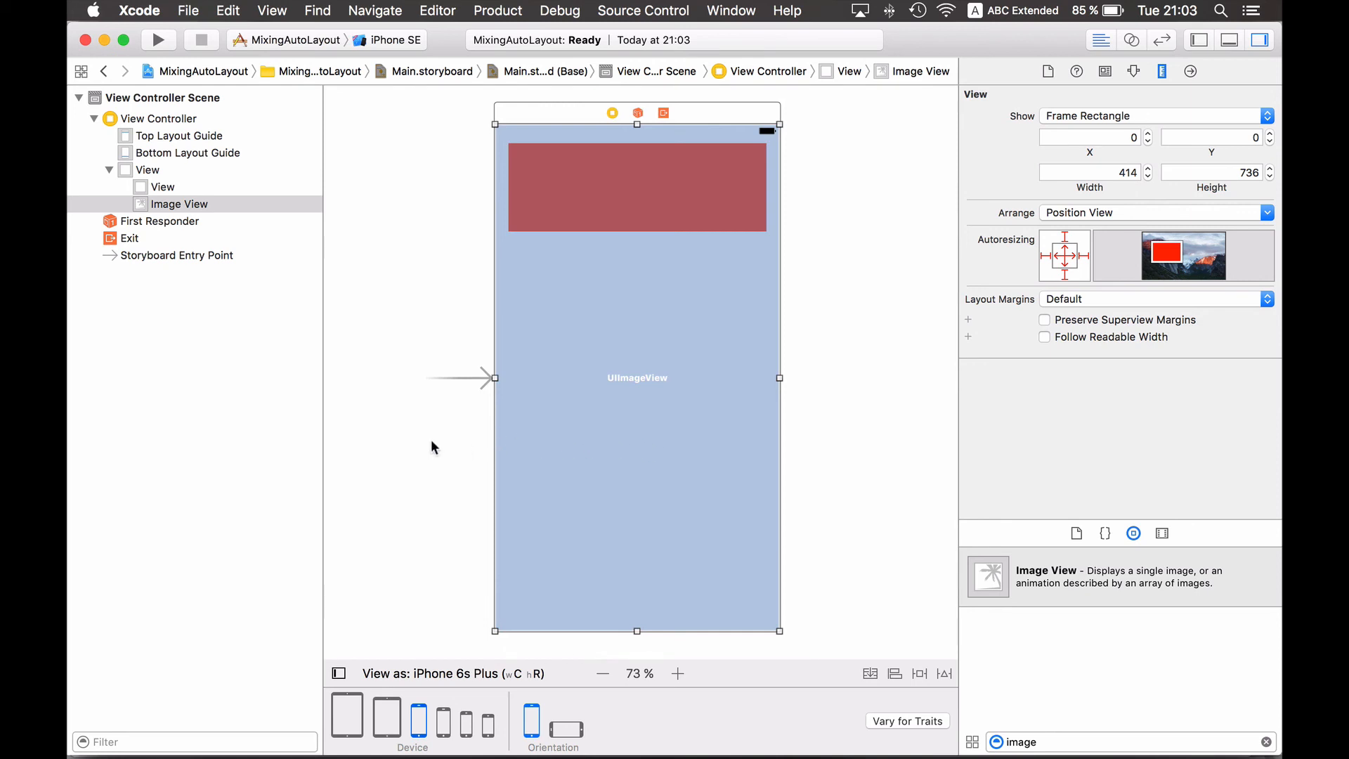
{"action": "mouse_move", "coordinate": [407, 450]}
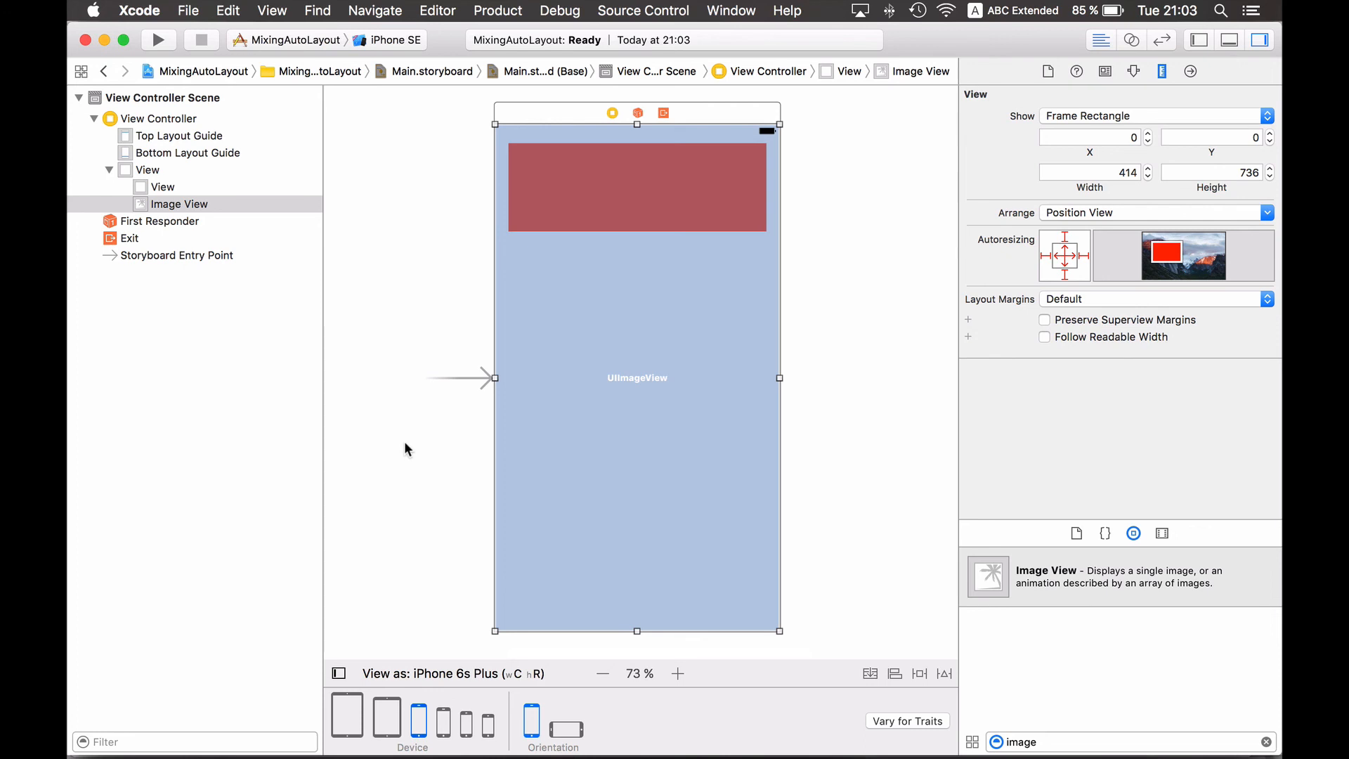
{"action": "mouse_move", "coordinate": [970, 172]}
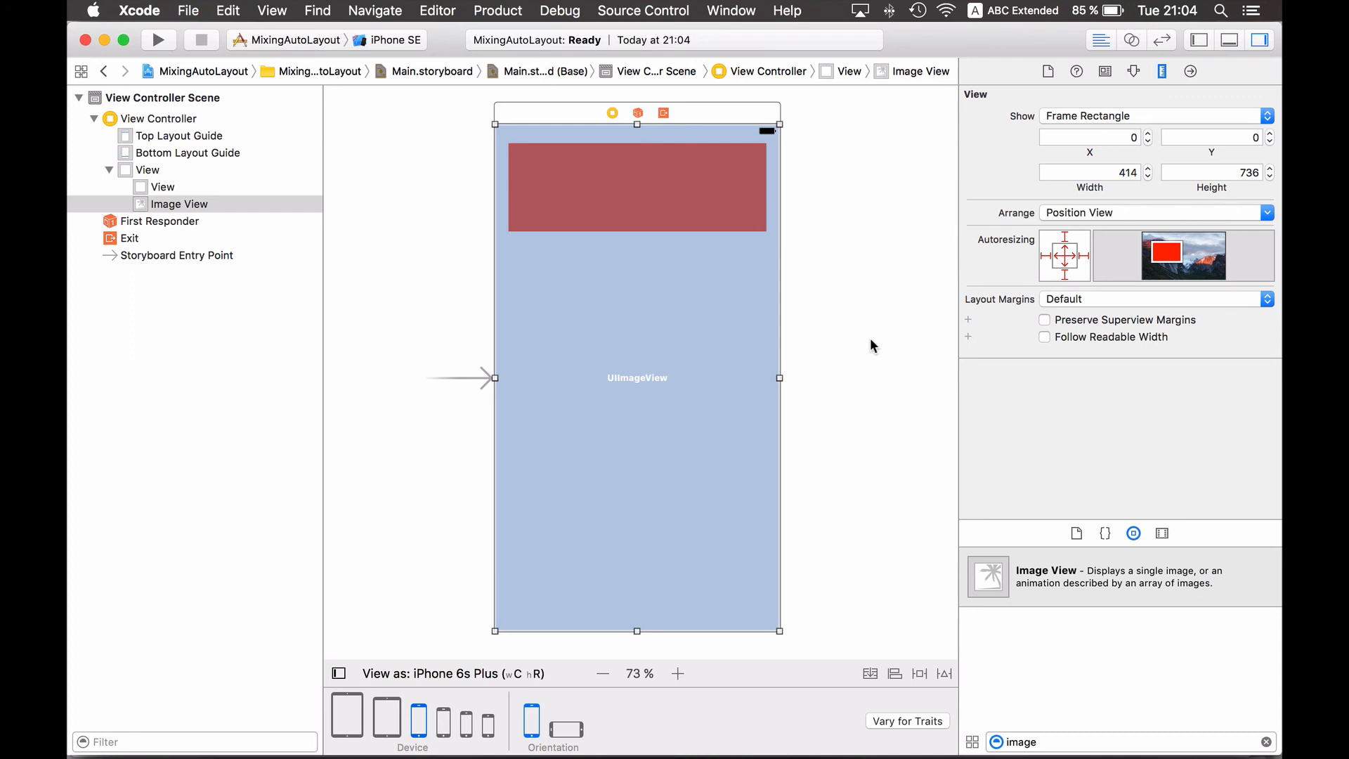
{"action": "mouse_move", "coordinate": [865, 347]}
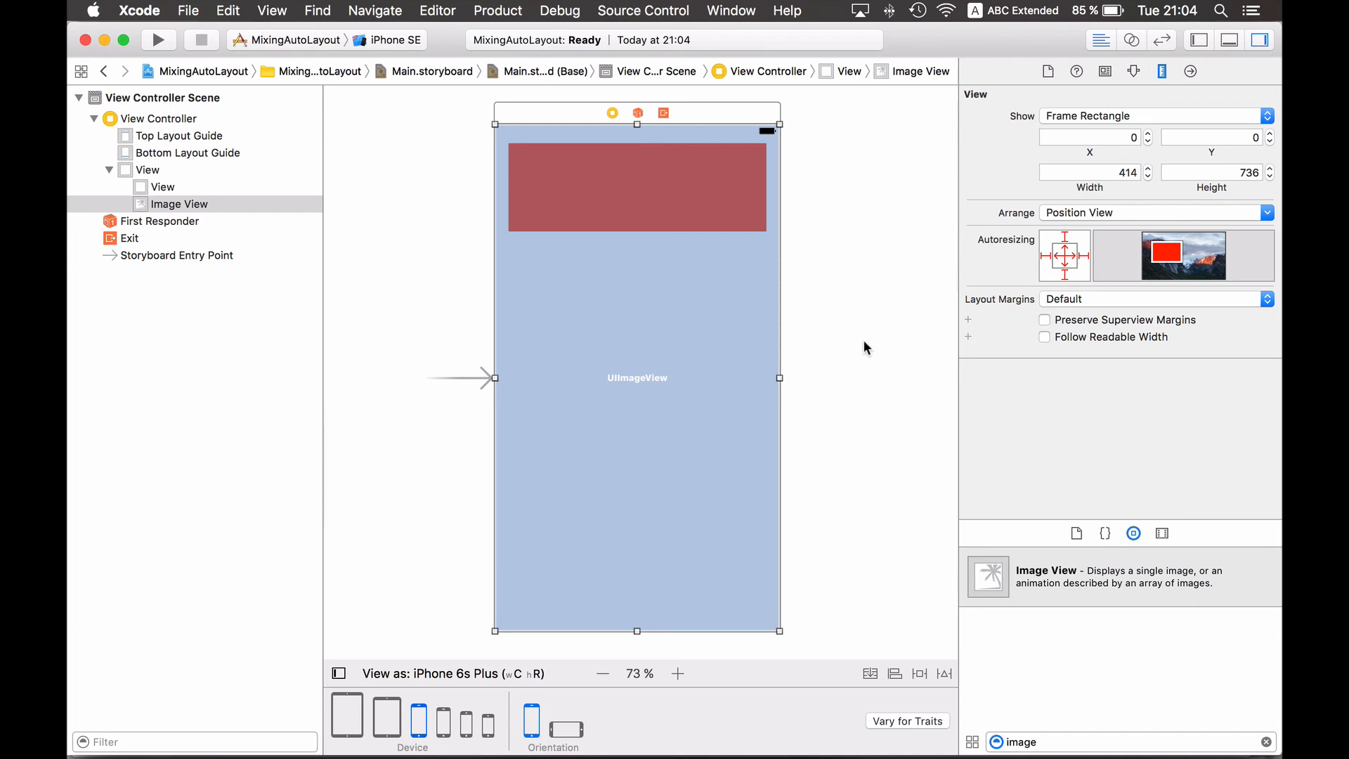